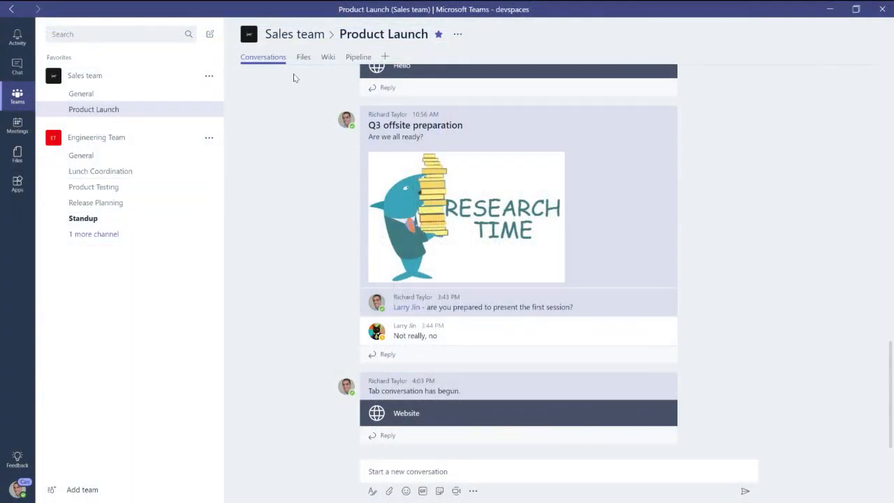
mouse_move(269, 97)
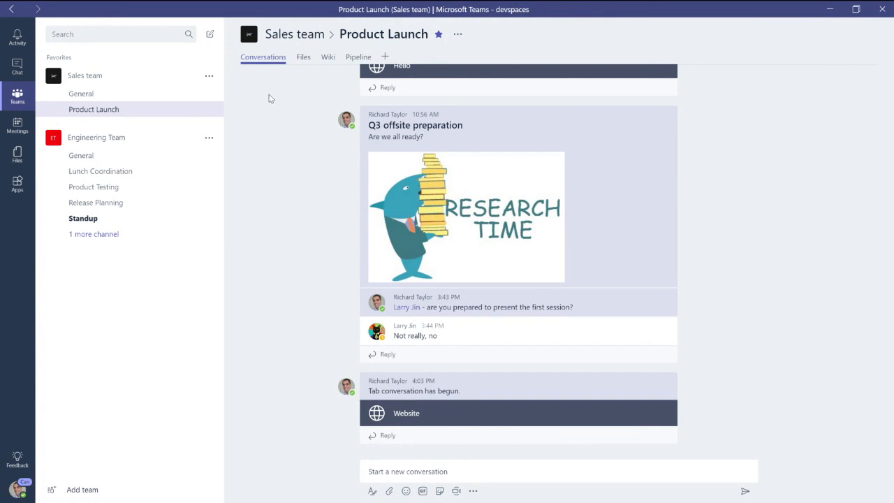
mouse_move(251, 98)
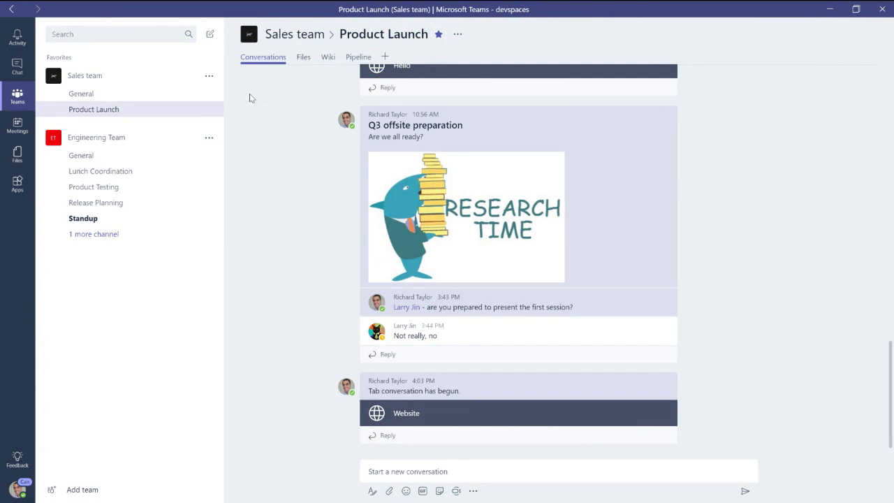
mouse_move(261, 103)
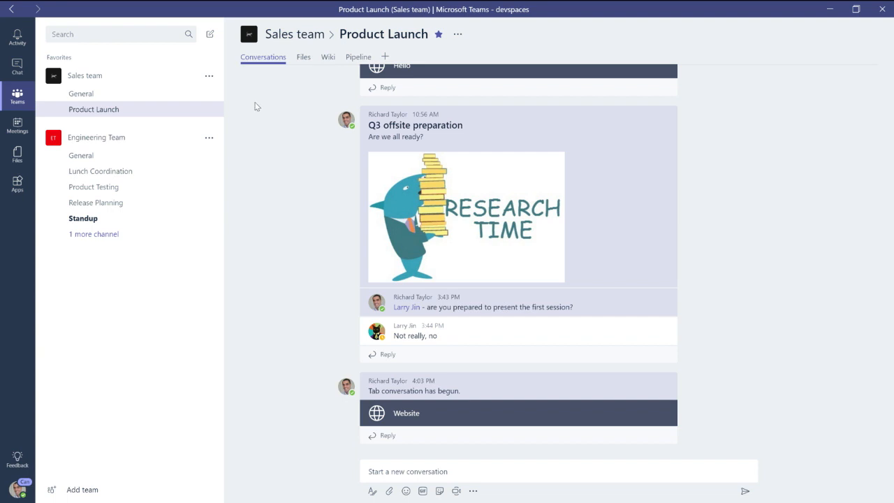
mouse_move(252, 104)
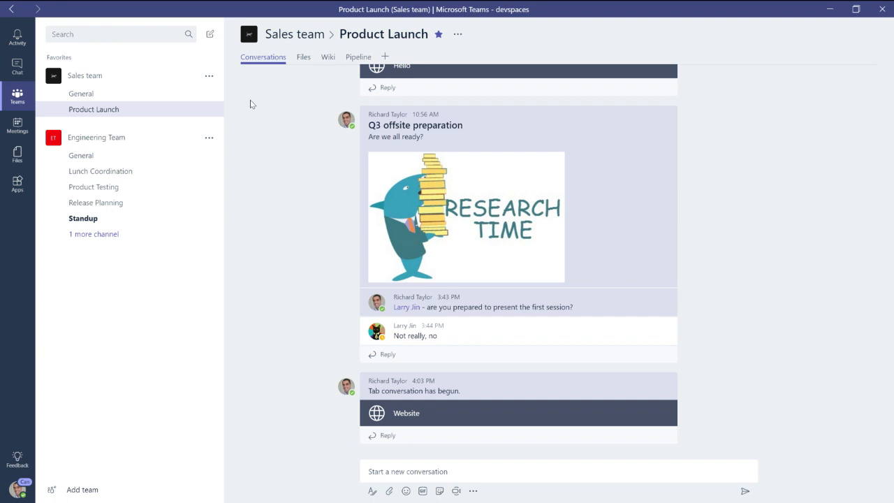
mouse_move(310, 126)
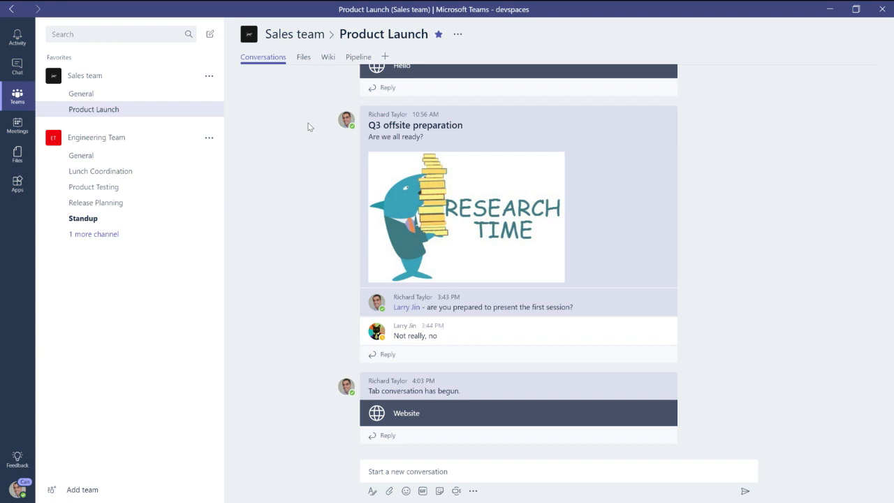
mouse_move(333, 143)
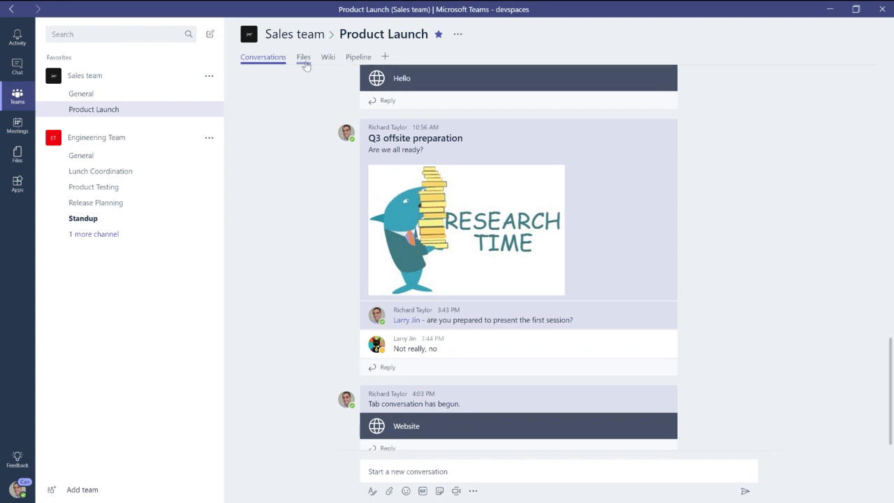
View the Product Launch channel's Files and Wiki tabs, finishing on the Pipeline tab
click(304, 57)
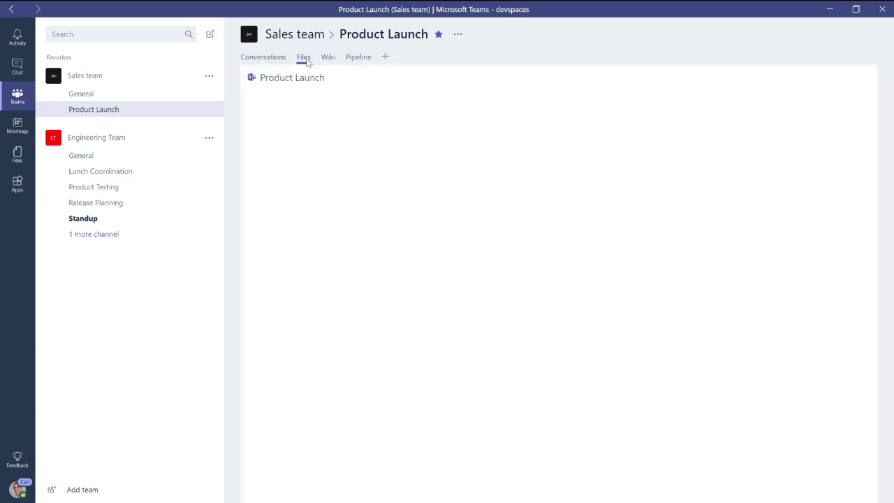
click(303, 57)
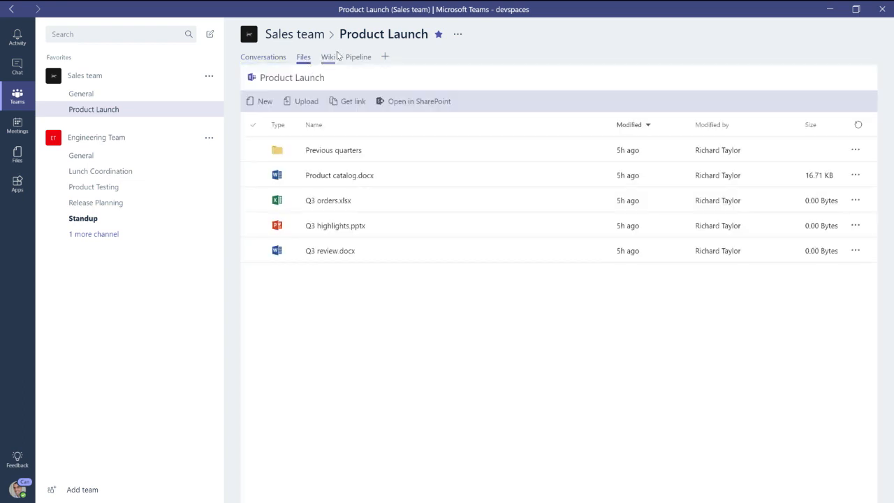
click(330, 56)
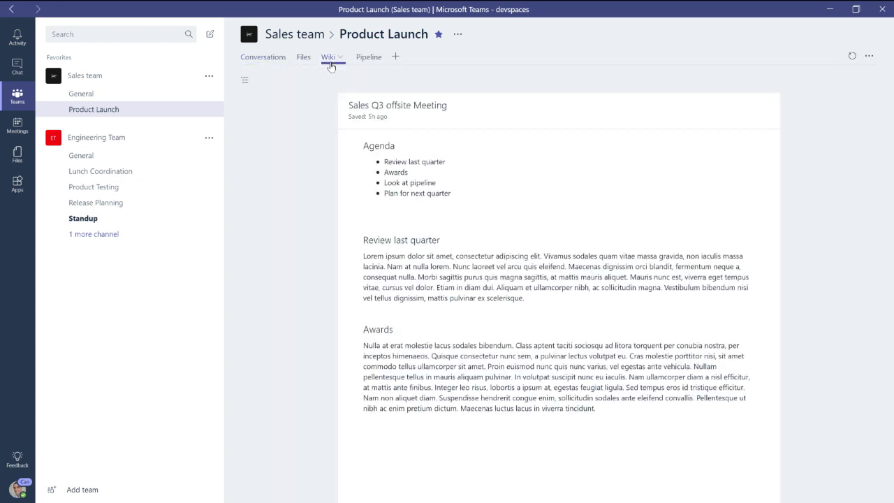
click(358, 56)
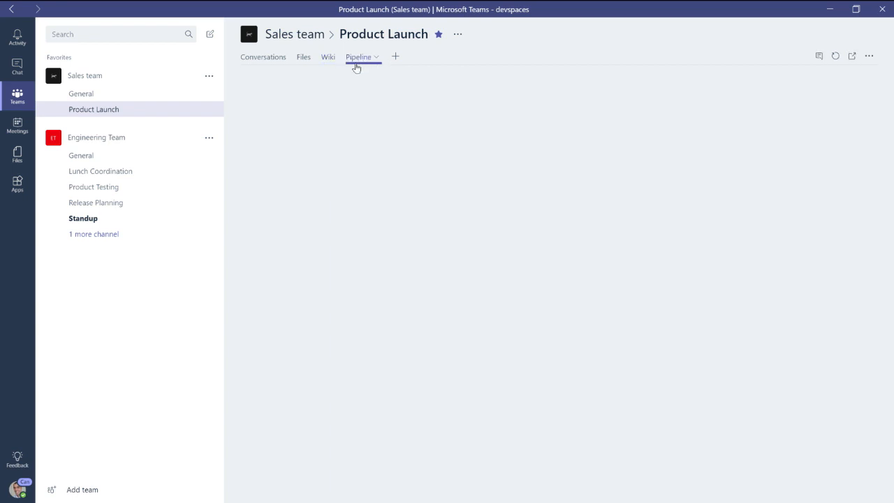
click(359, 57)
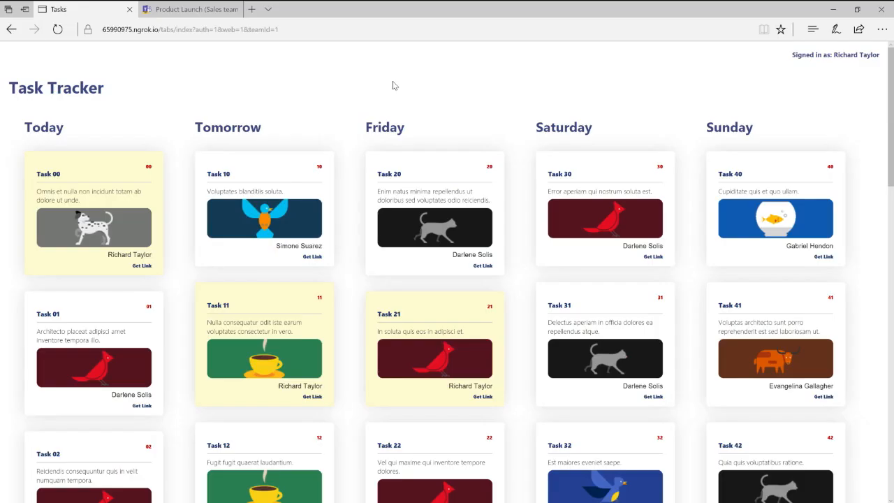
mouse_move(394, 109)
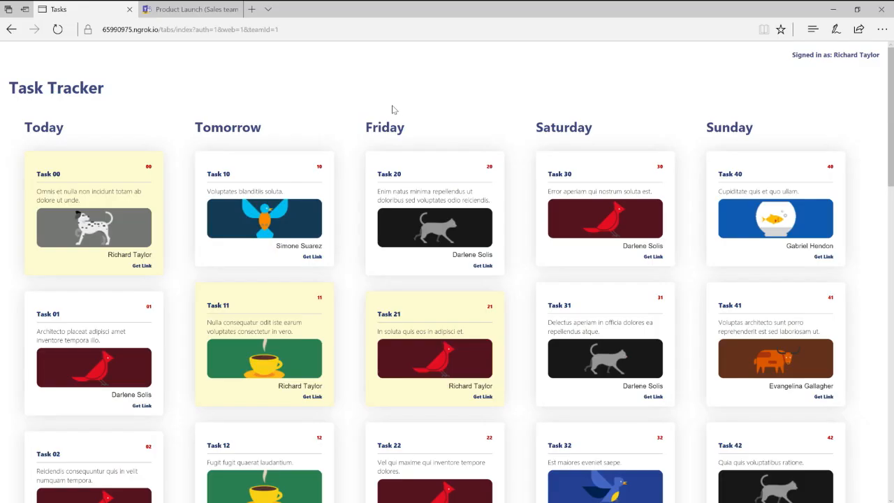